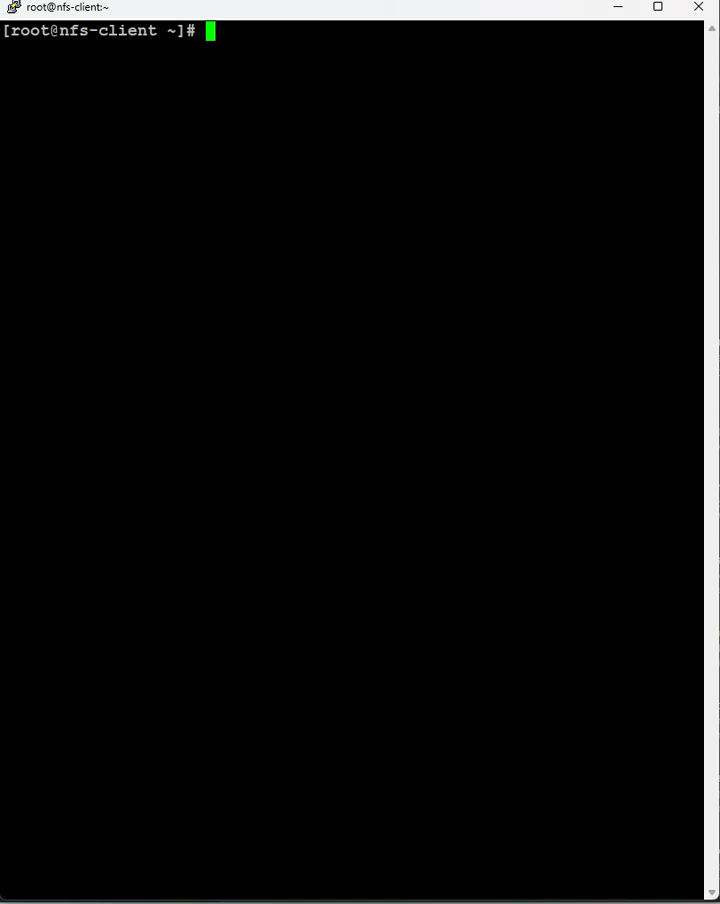
Step: Begin the command at the nfs-client root prompt with the letters vi
text(vi)
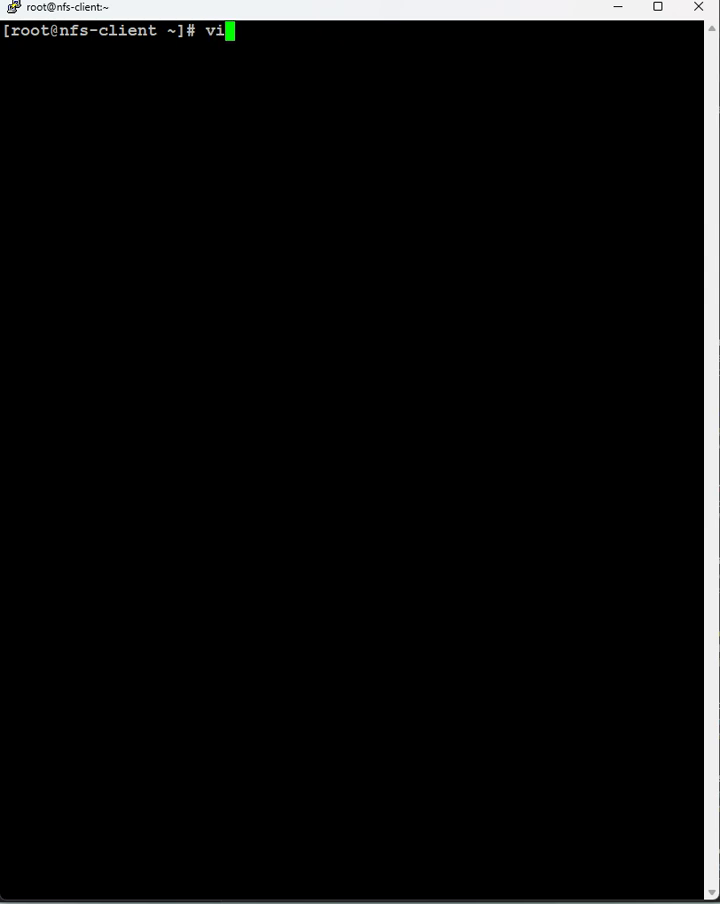
Step: Complete the command to read visudo, correcting the stray d, without running it
text(sd)
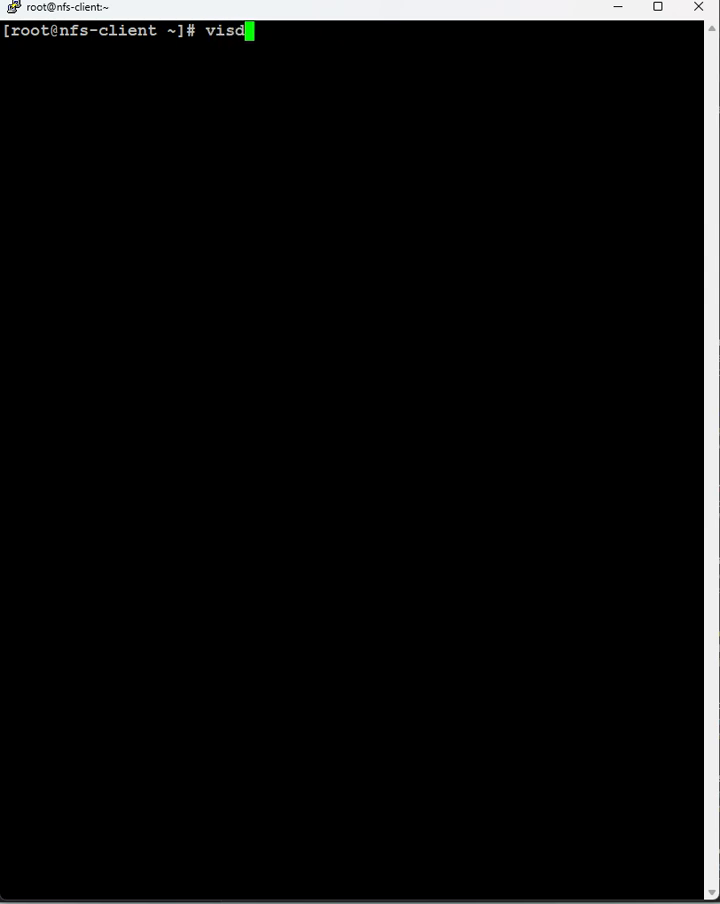
key(BackSpace)
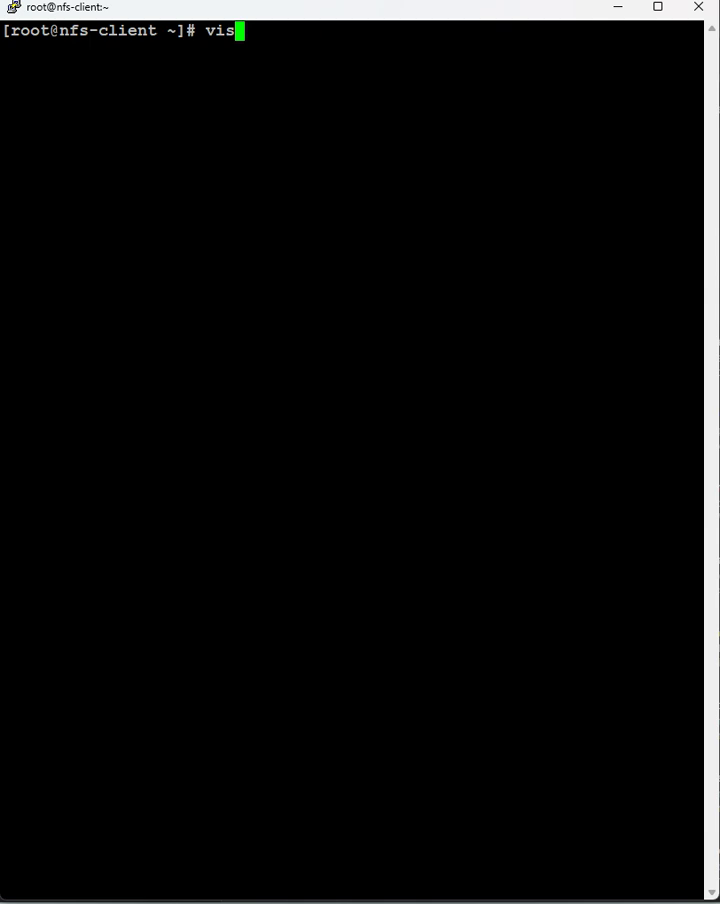
text(udo)
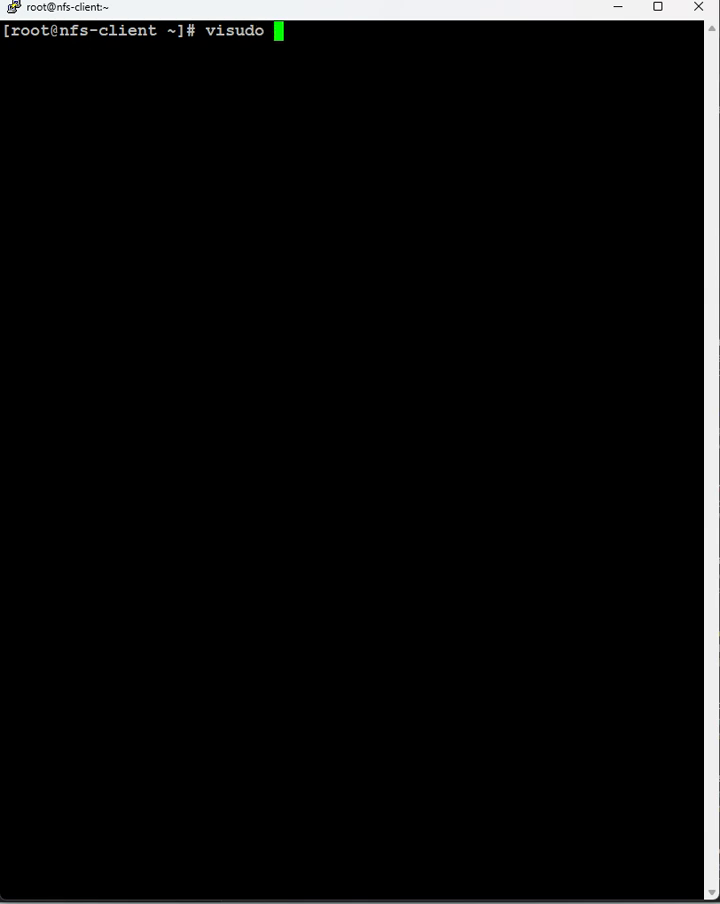